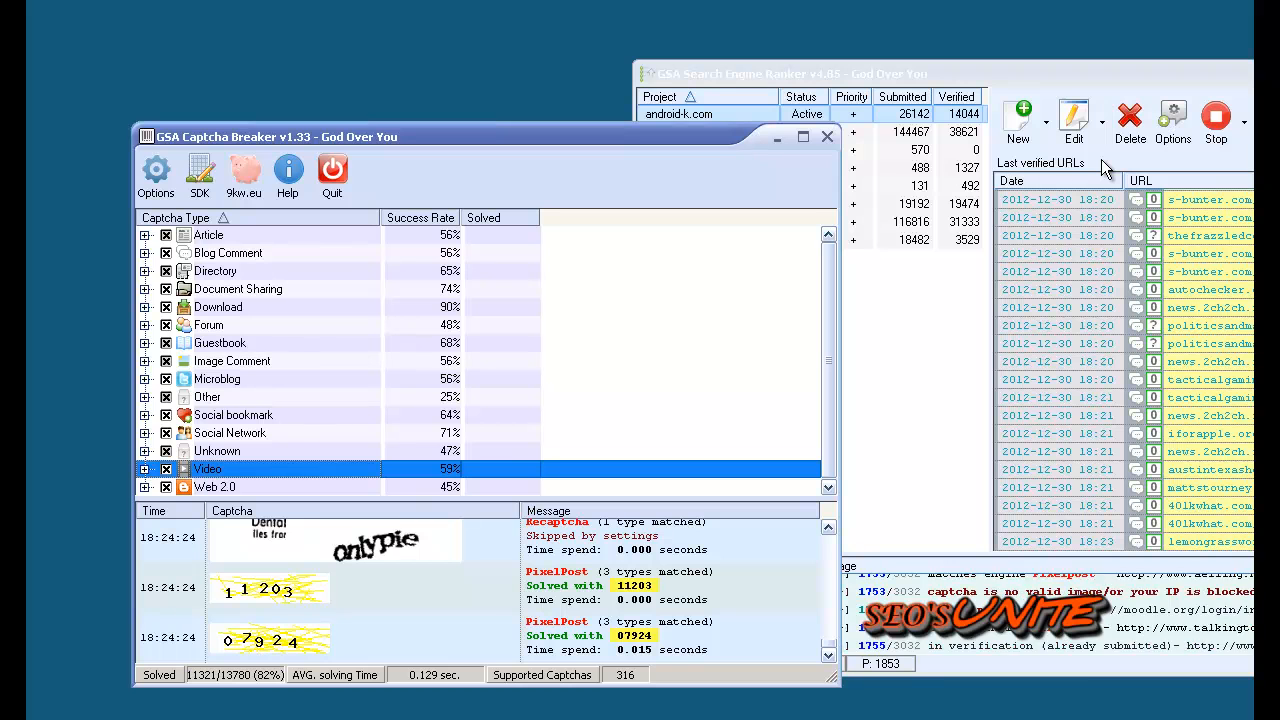
pyautogui.moveTo(662, 208)
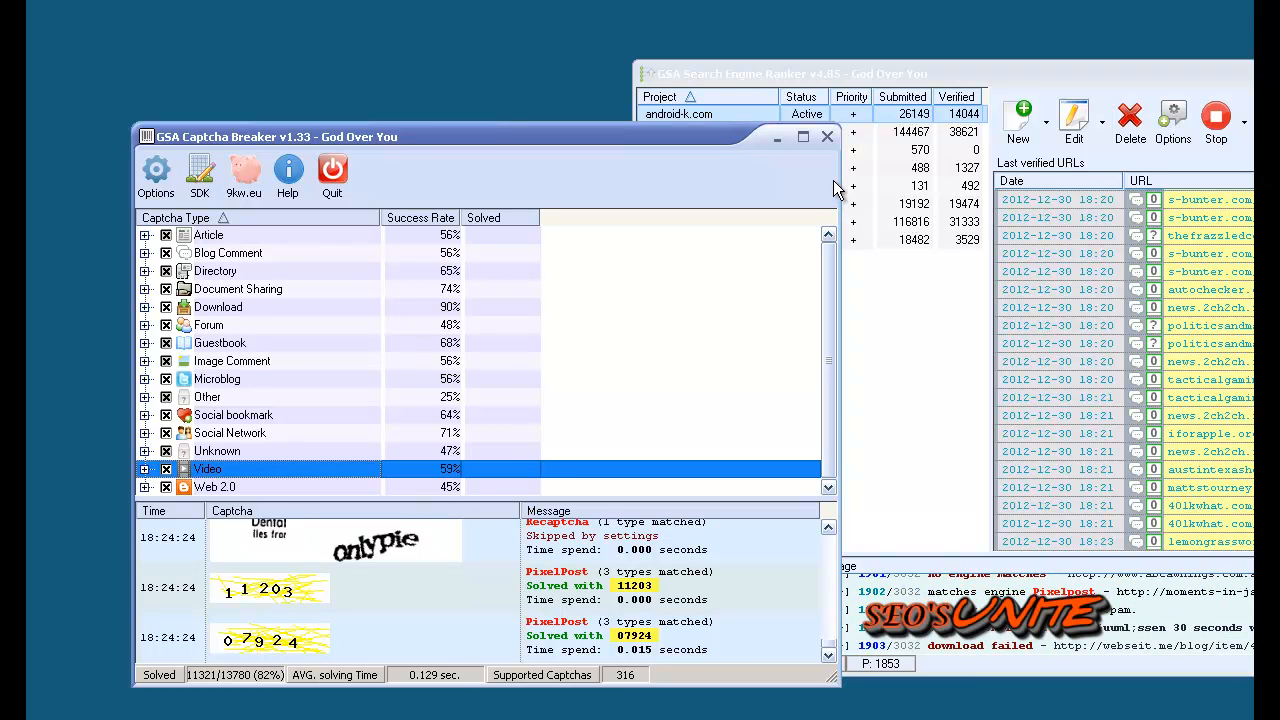
pyautogui.click(208, 234)
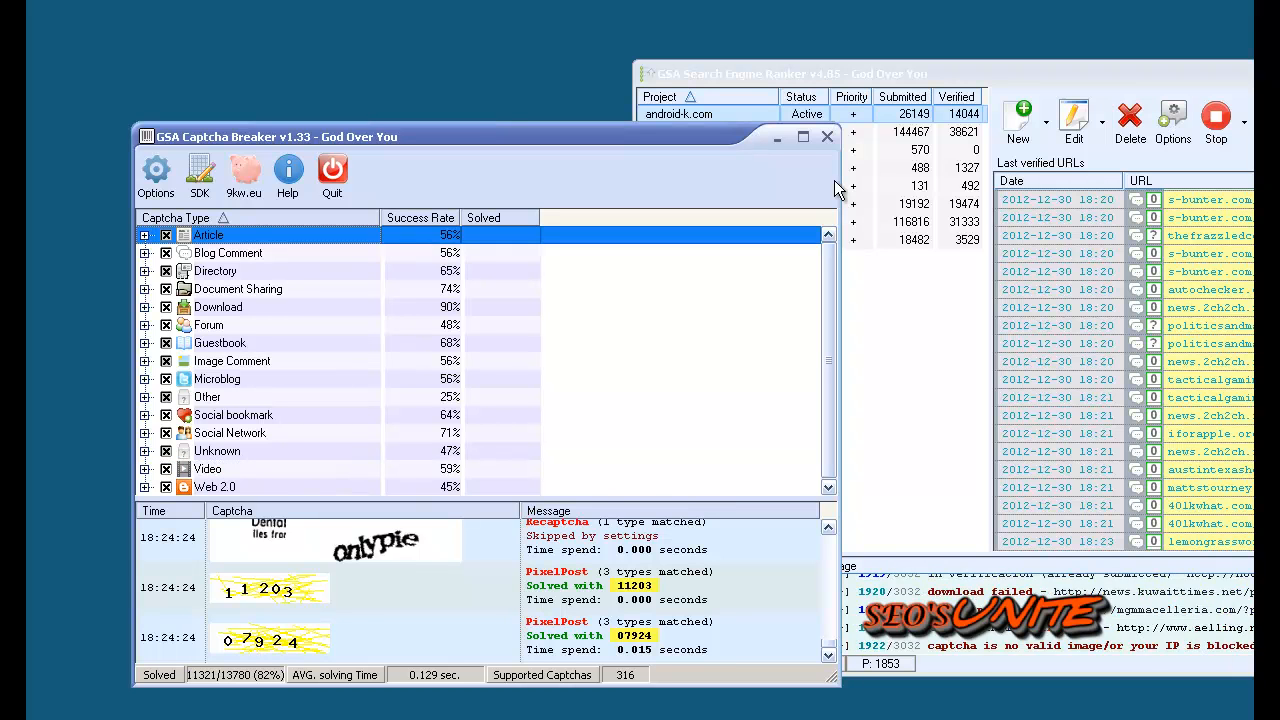